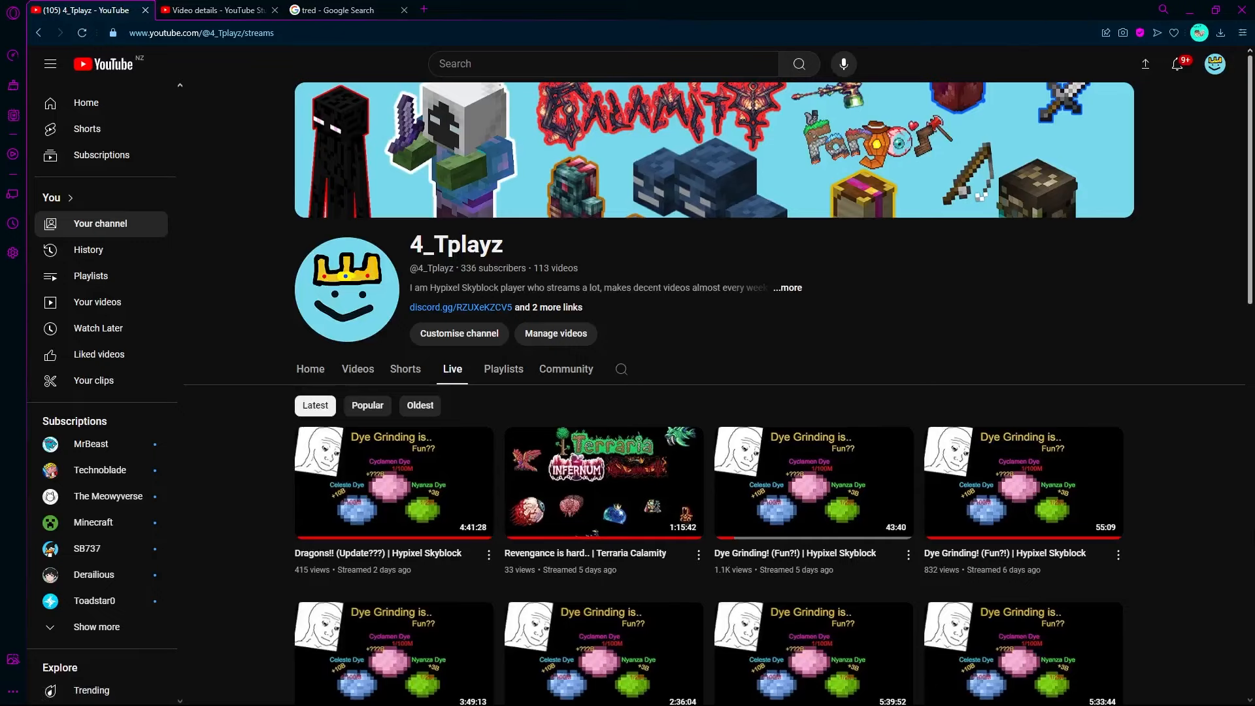
pyautogui.scroll(-3)
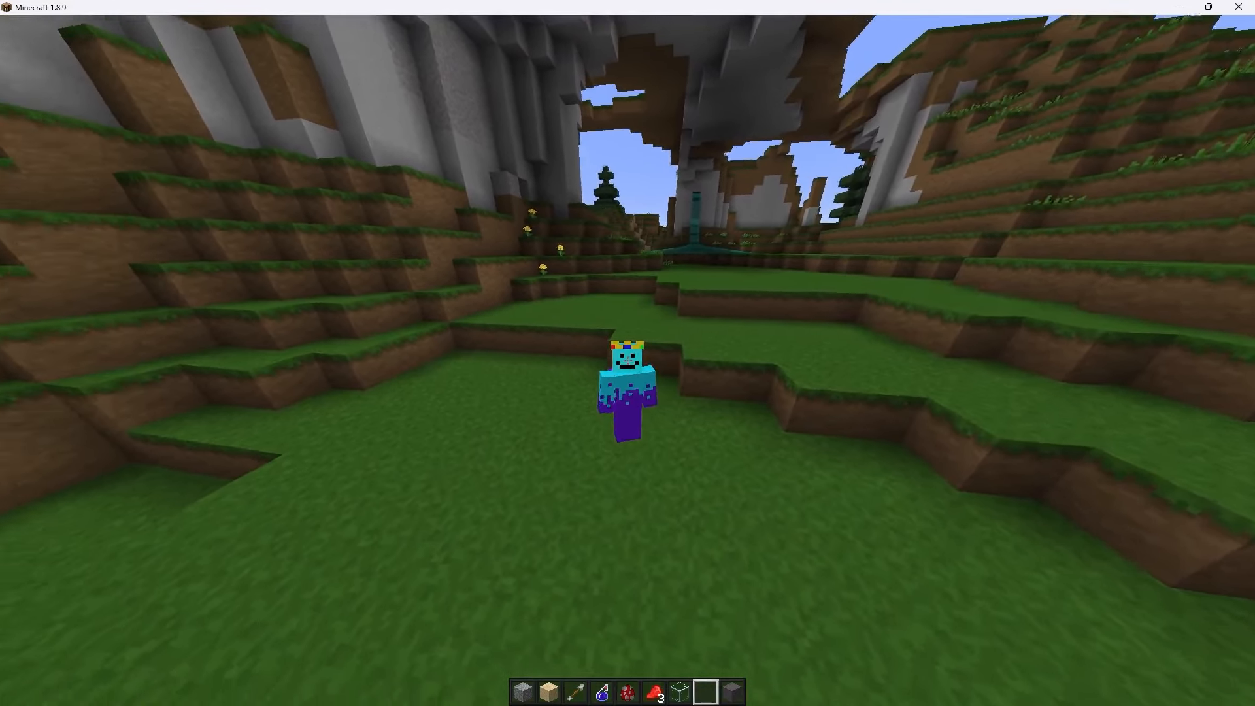
pyautogui.moveTo(627, 336)
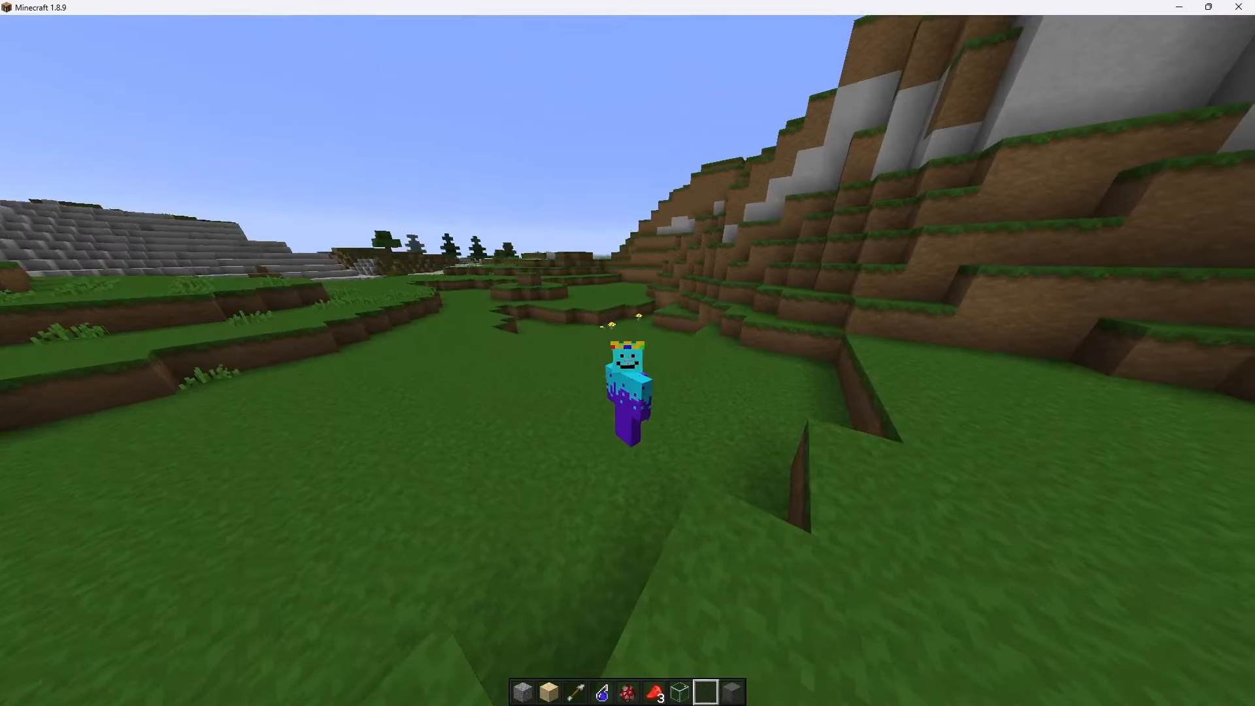